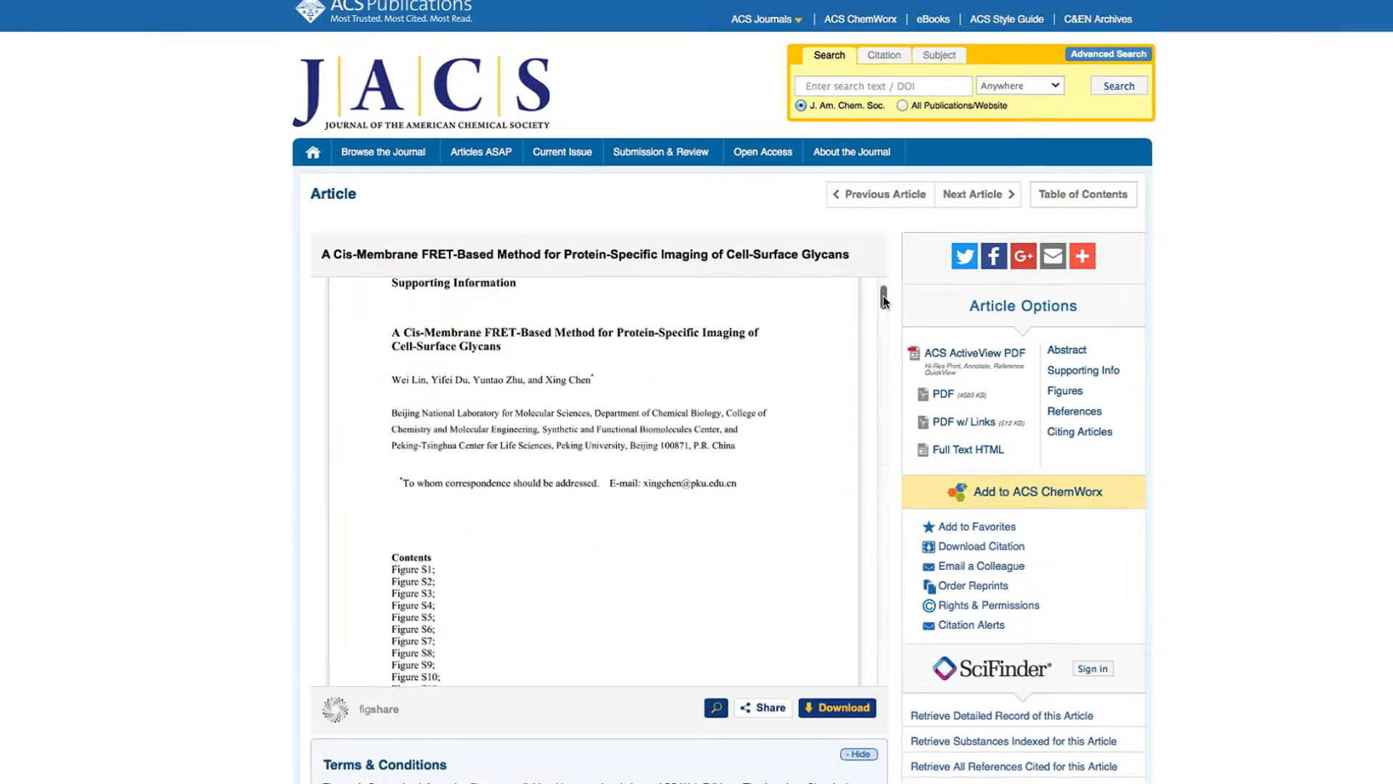
- Page through supporting Figures S1–S3, then view and dismiss the article's share options
{"action": "scroll", "scroll_direction": "down", "scroll_amount": 3}
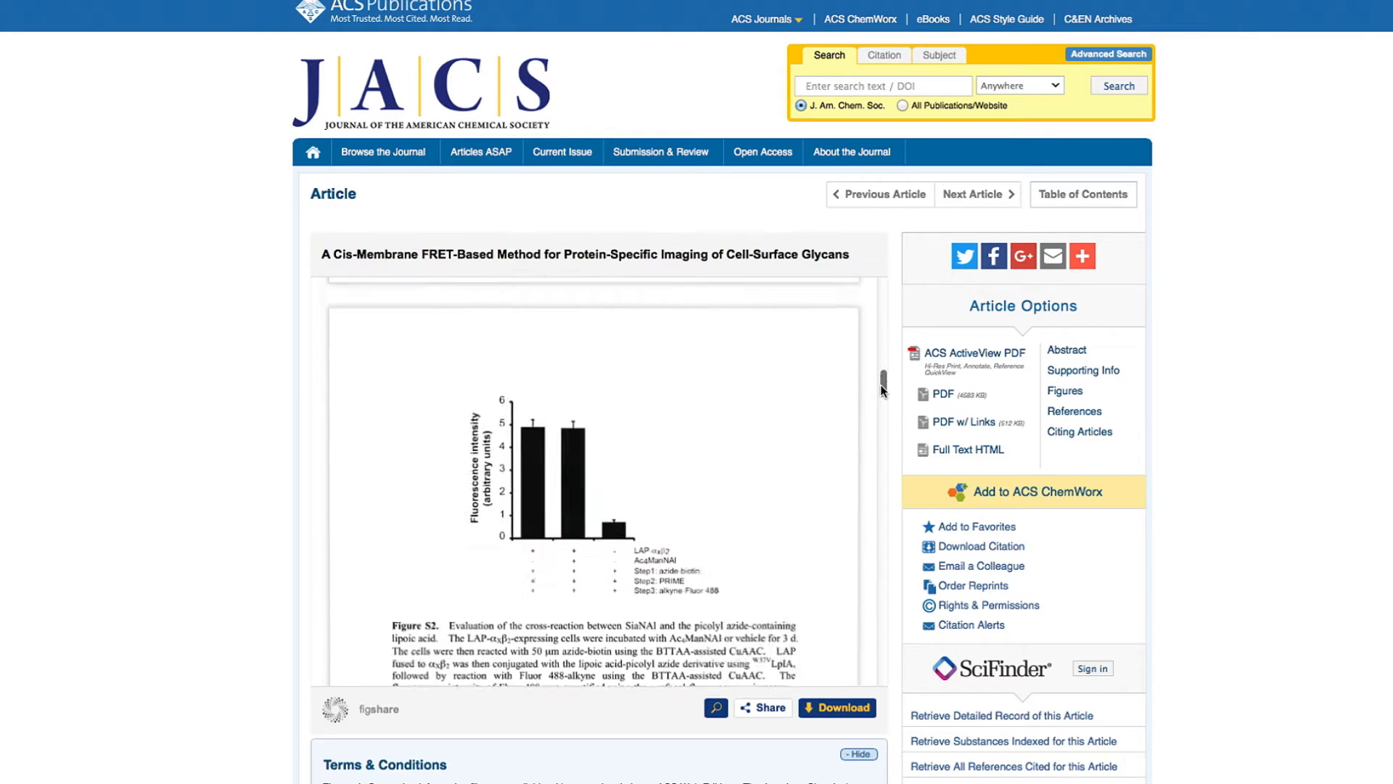
{"action": "scroll", "scroll_direction": "down", "scroll_amount": 3}
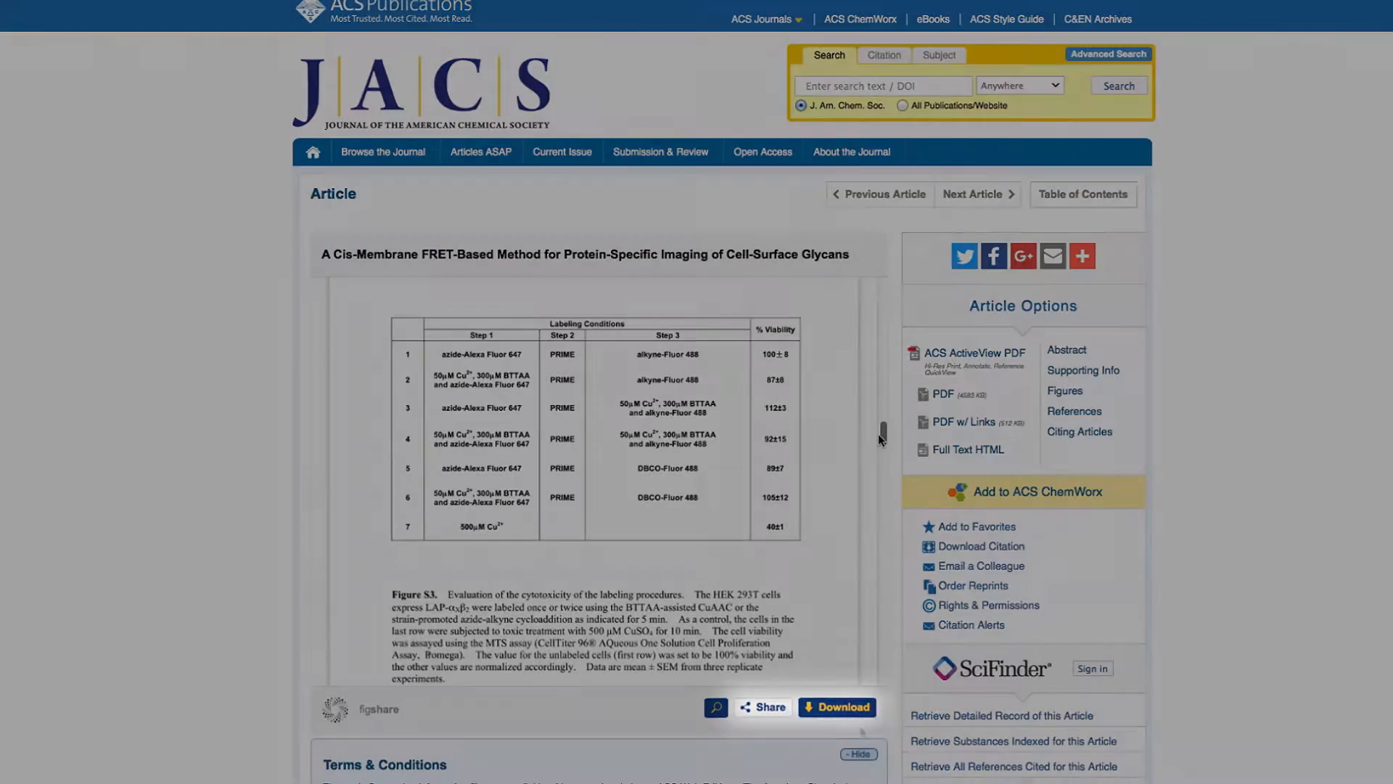
{"action": "left_click", "coordinate": [761, 706]}
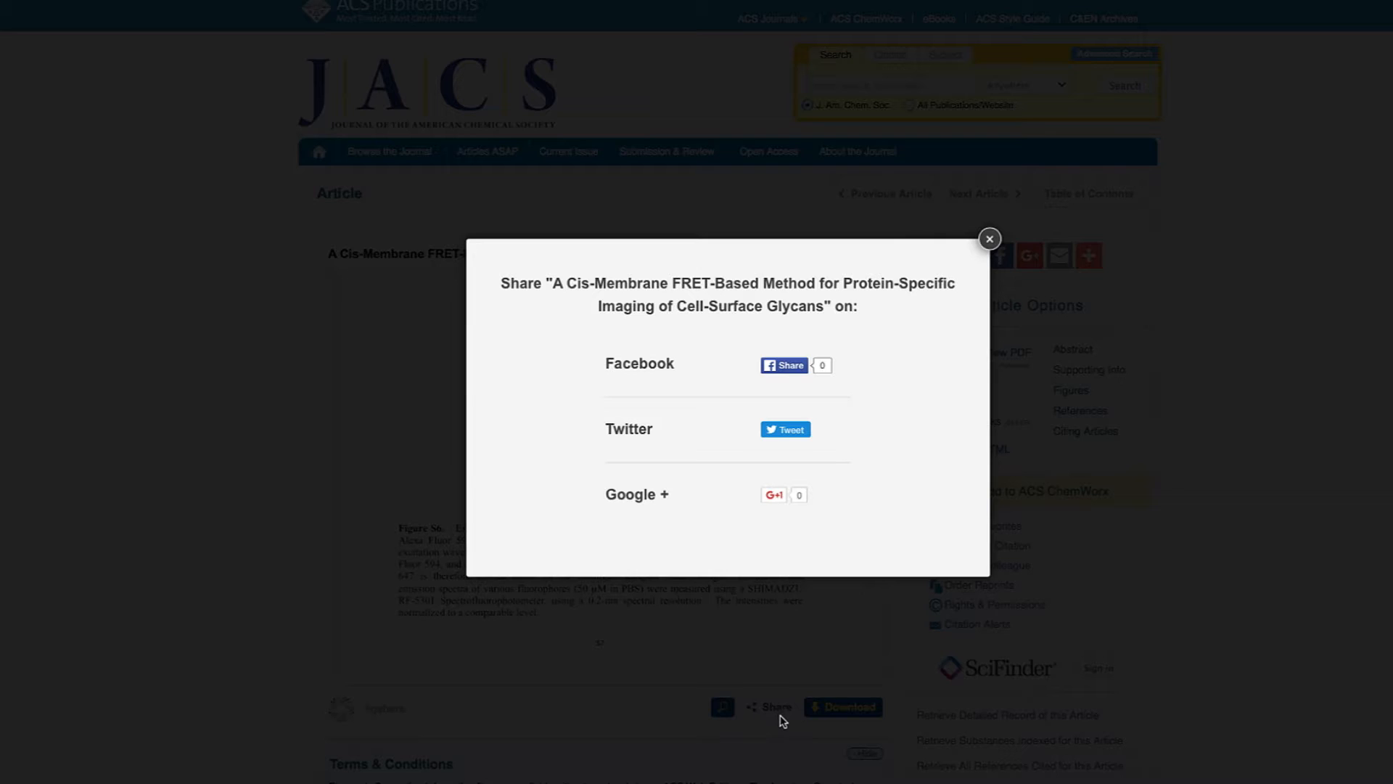
{"action": "left_click", "coordinate": [987, 238]}
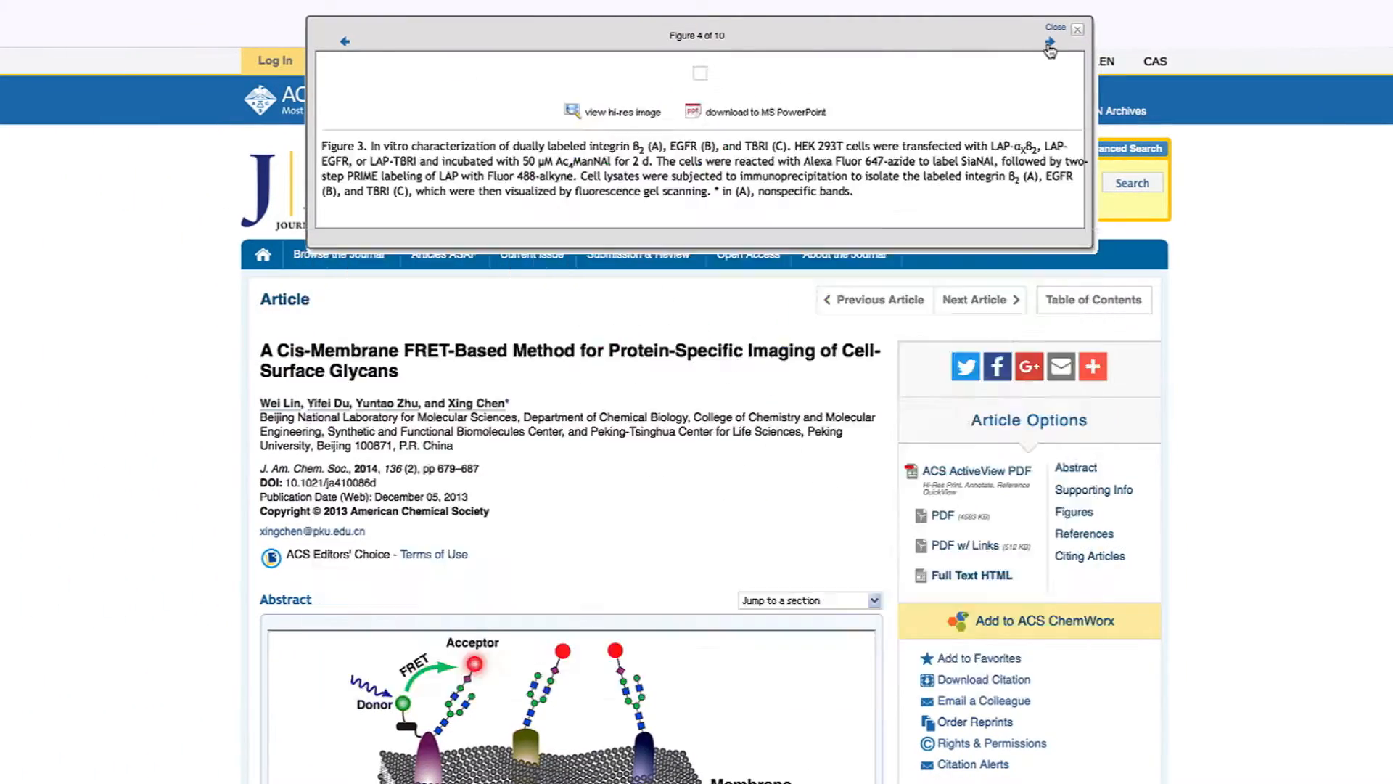
- Close the figure viewer, then skim the references in Reference QuickView and close it
{"action": "left_click", "coordinate": [1077, 28]}
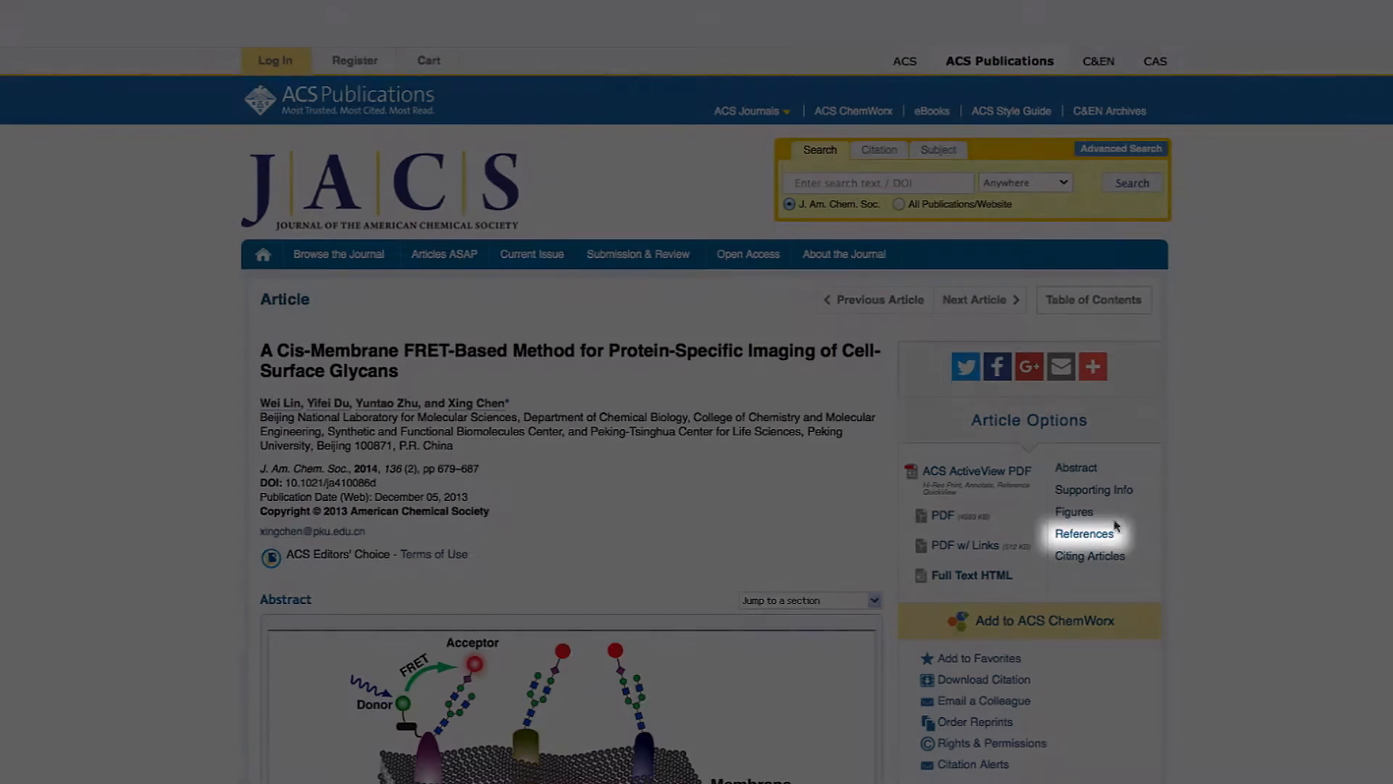
{"action": "left_click", "coordinate": [1083, 534]}
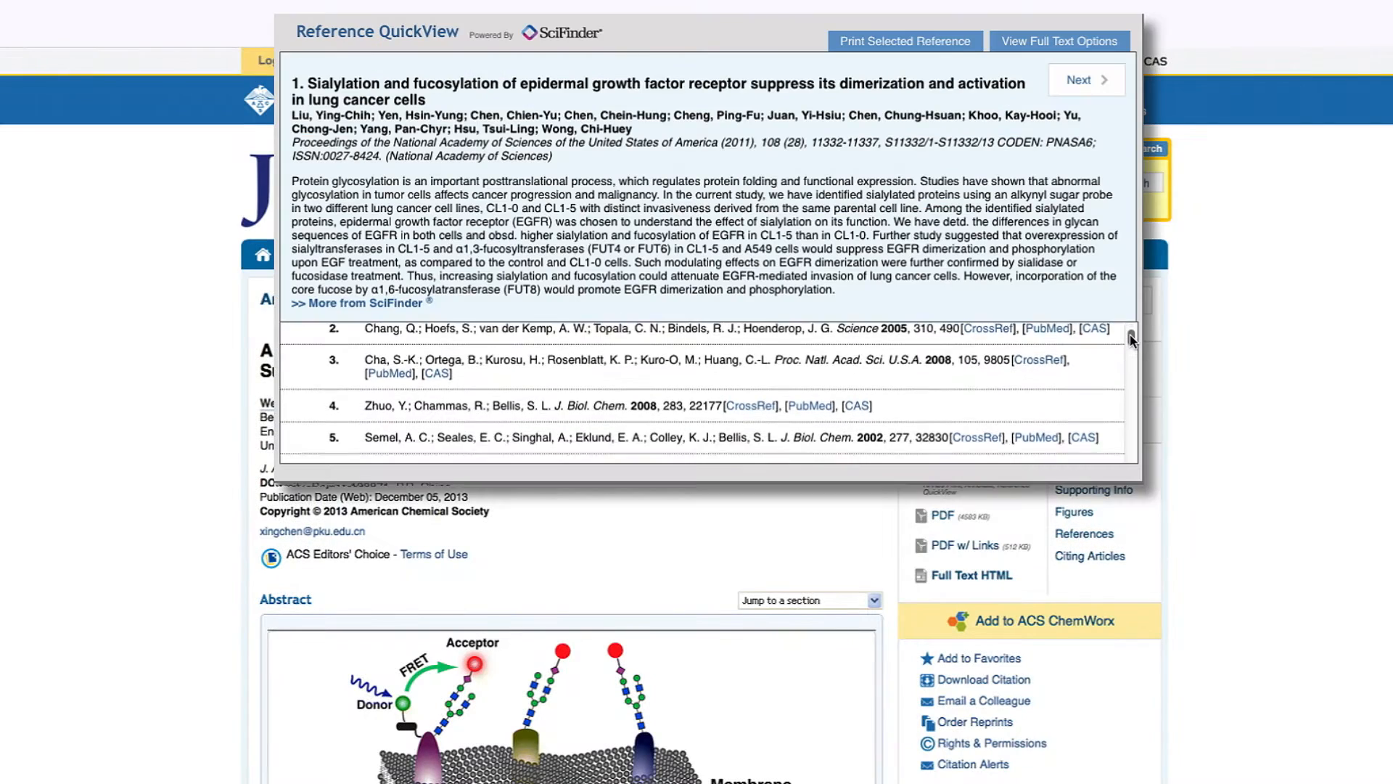
{"action": "scroll", "scroll_direction": "down", "scroll_amount": 3}
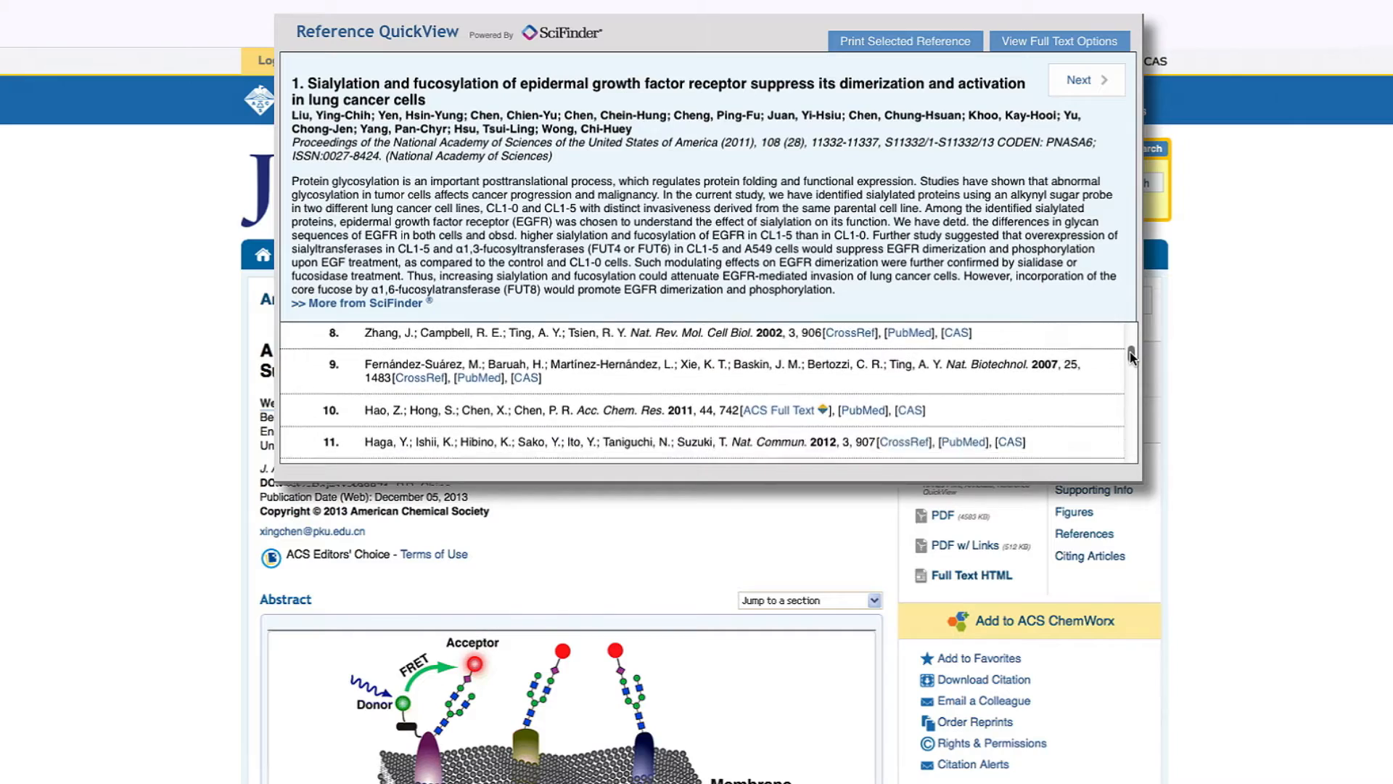
{"action": "left_click", "coordinate": [1088, 554]}
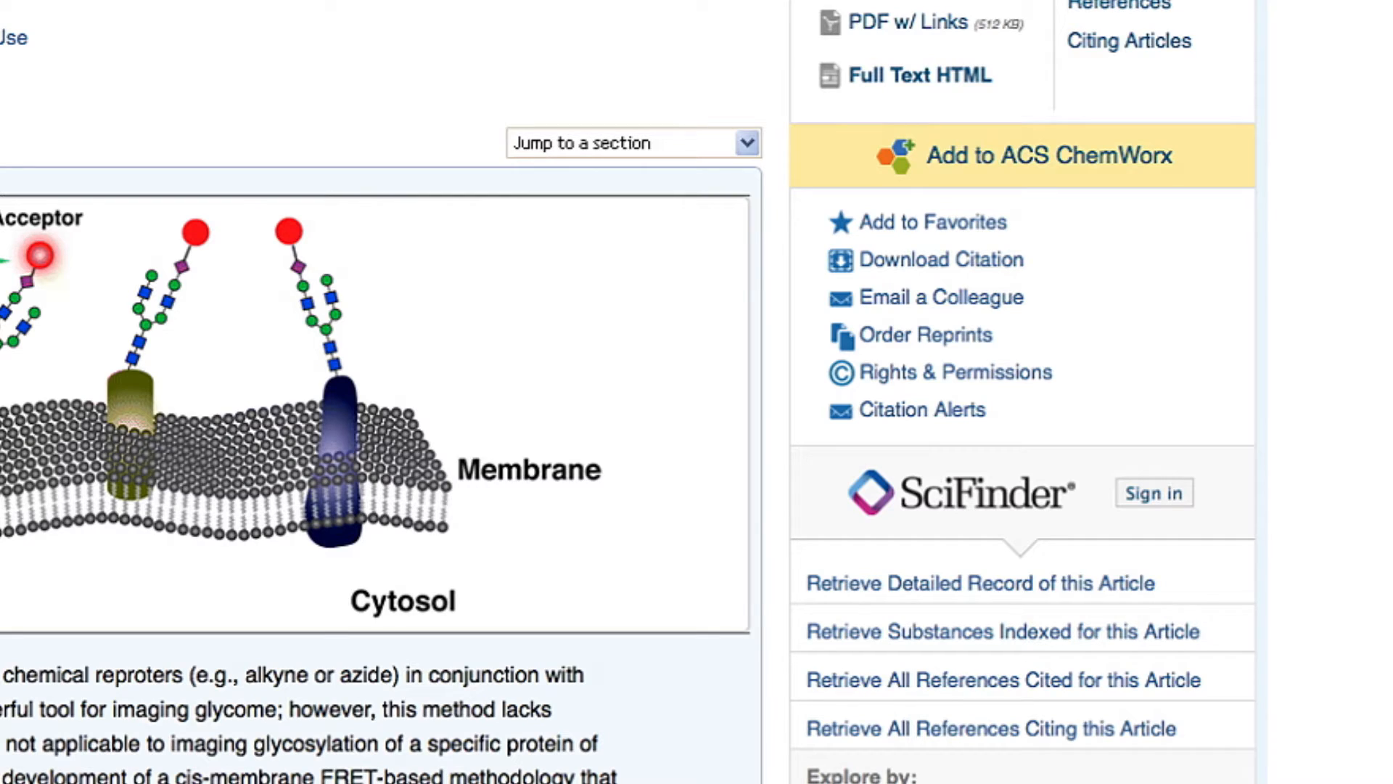
- Save the article to the ACS ChemWorx library via the yellow Add to ACS ChemWorx button
{"action": "left_click", "coordinate": [1021, 155]}
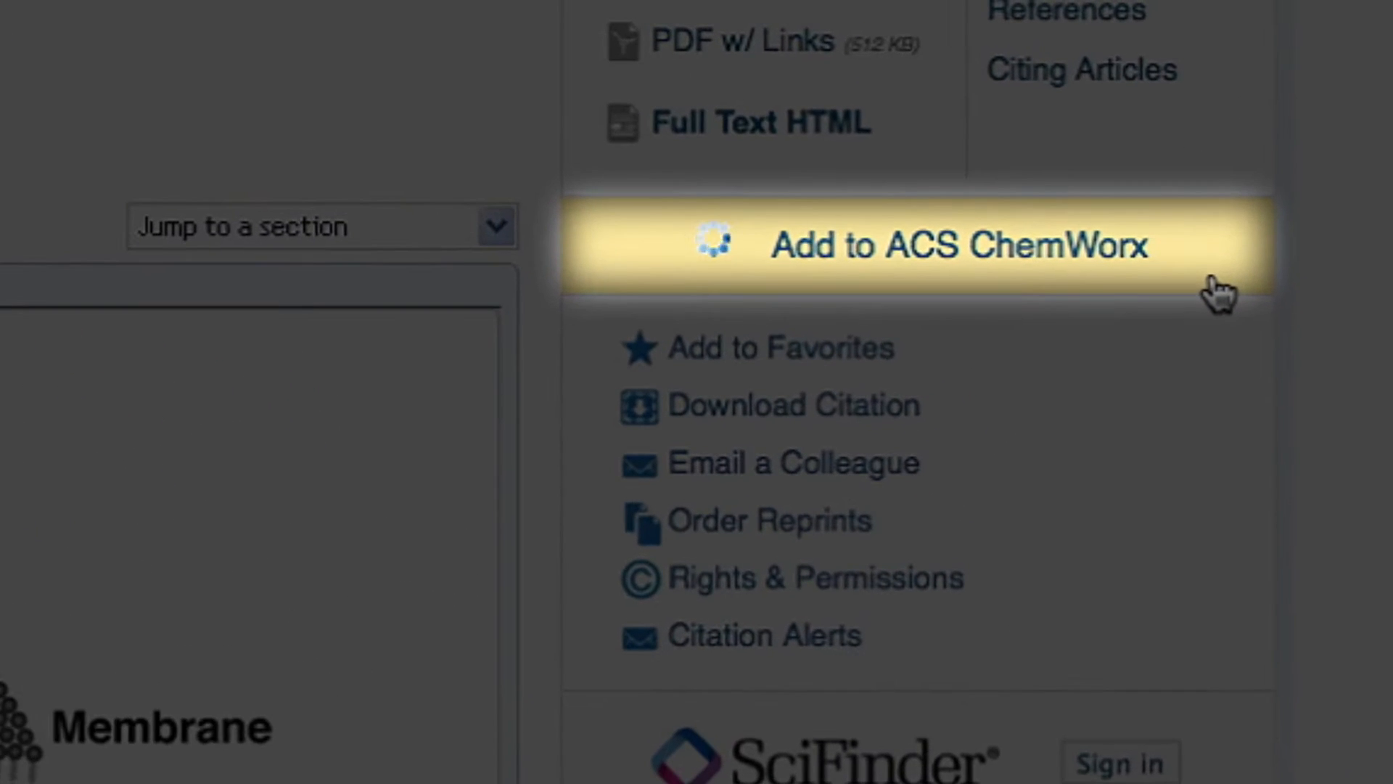
{"action": "left_click", "coordinate": [959, 246]}
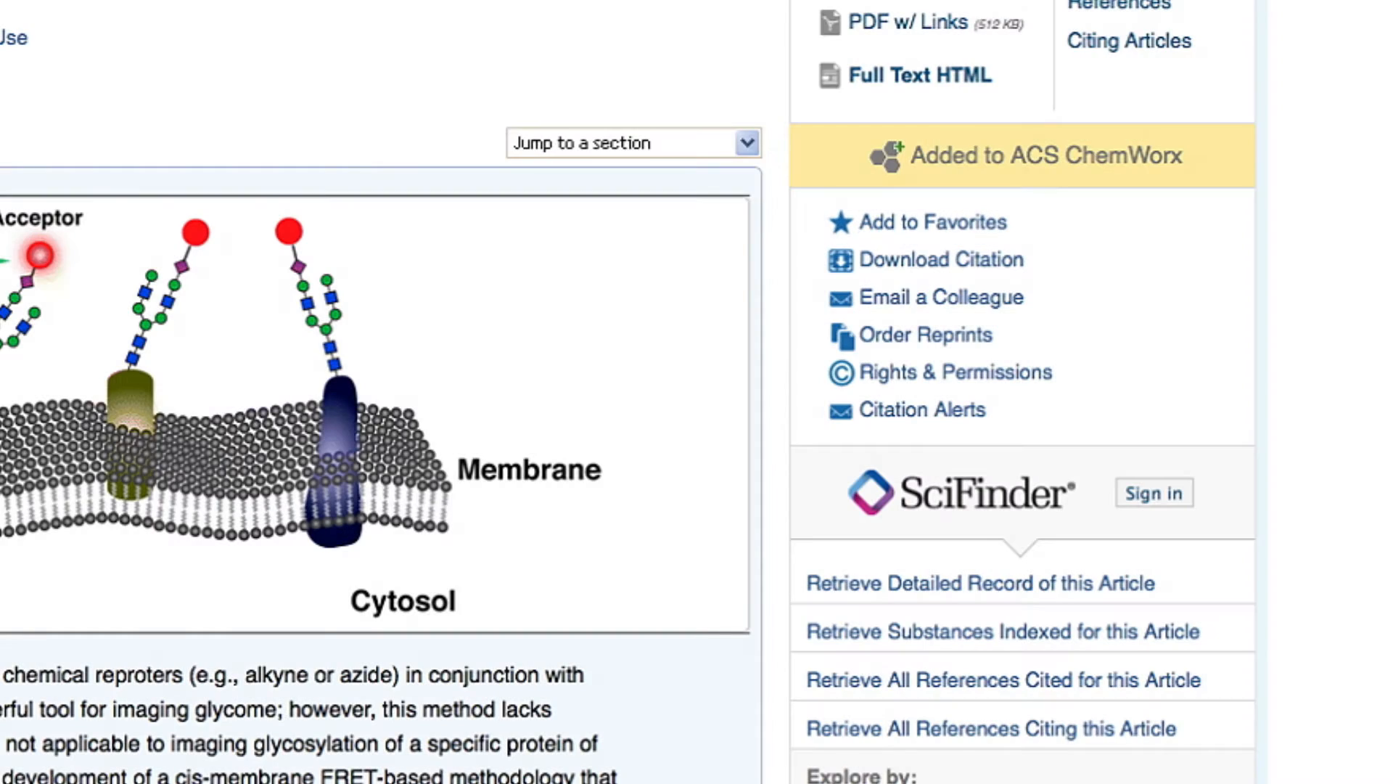
{"action": "left_click", "coordinate": [939, 258]}
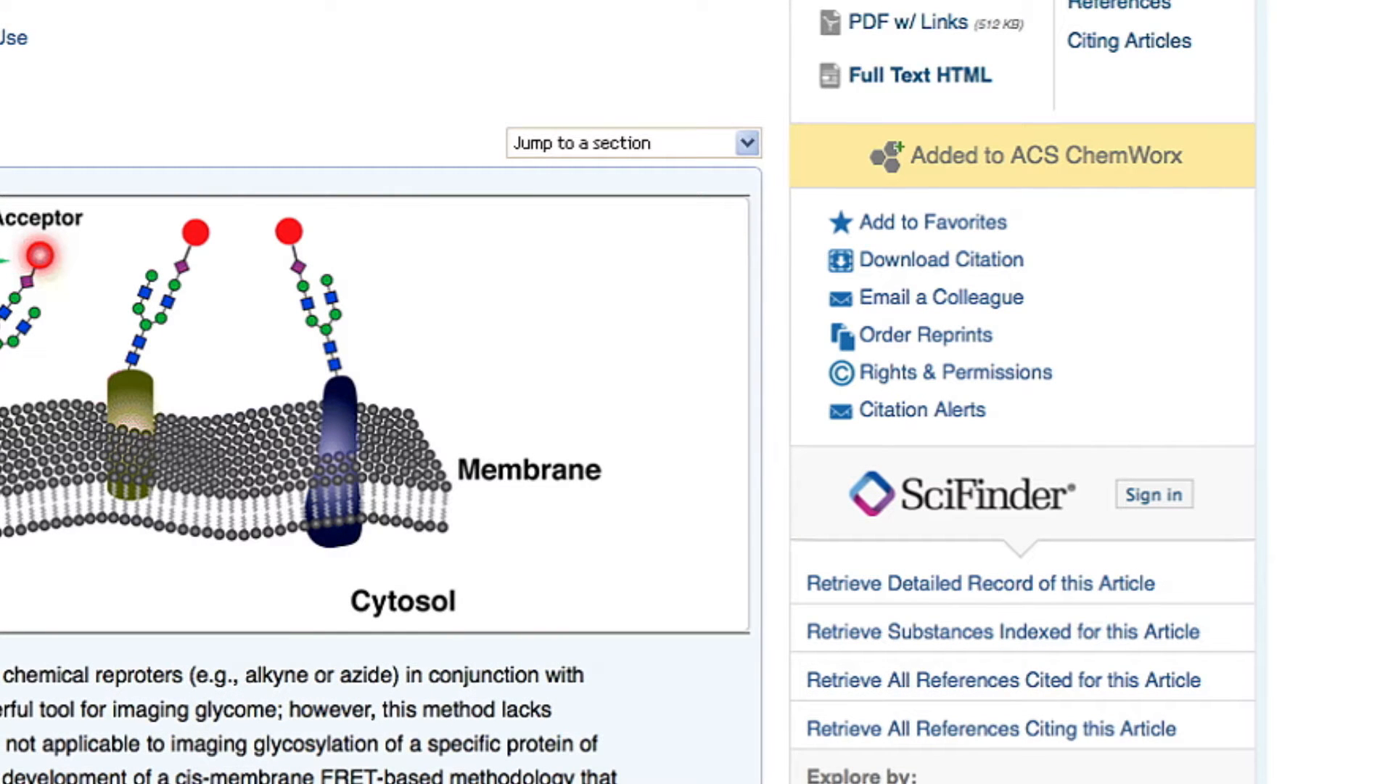
{"action": "left_click", "coordinate": [633, 142]}
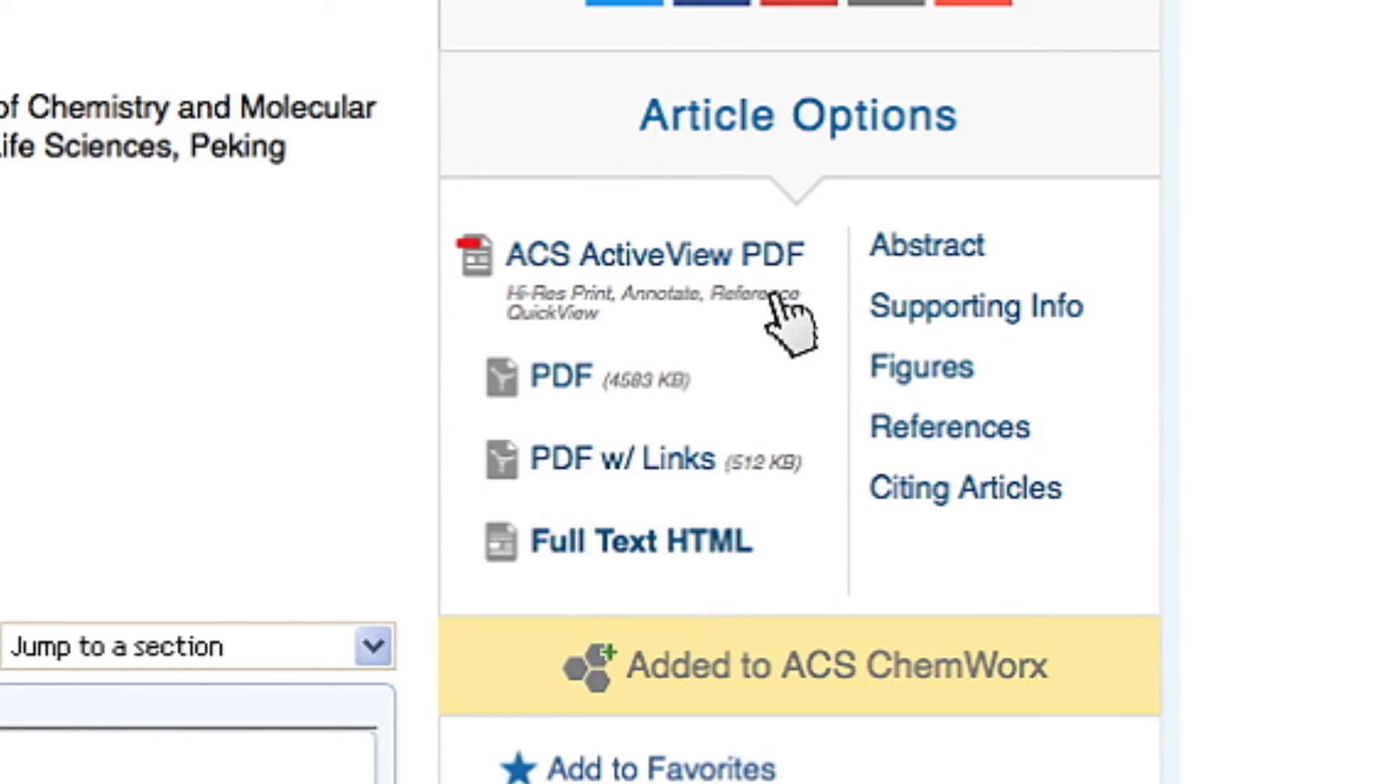
- Launch the ACS ActiveView PDF reader from Article Options
{"action": "left_click", "coordinate": [649, 256]}
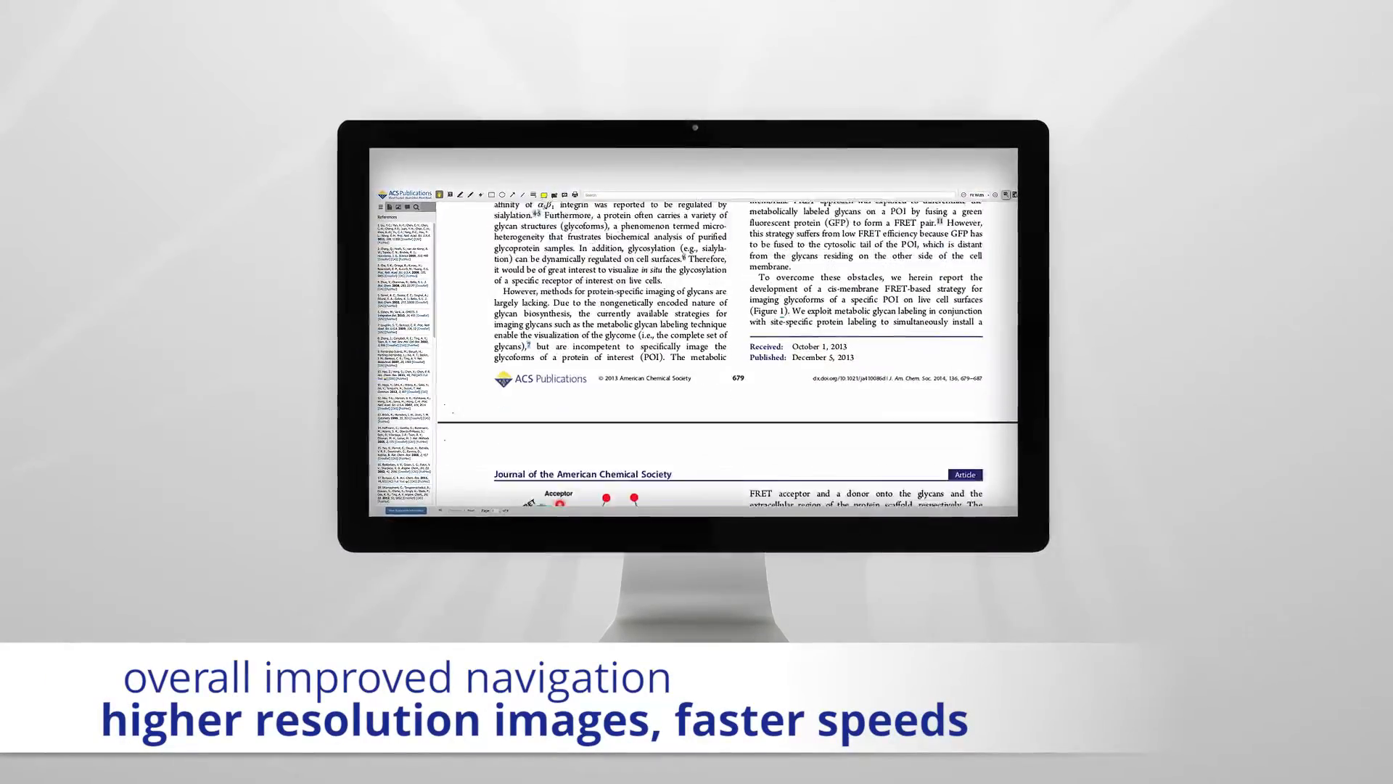
{"action": "scroll", "scroll_direction": "down", "scroll_amount": 3}
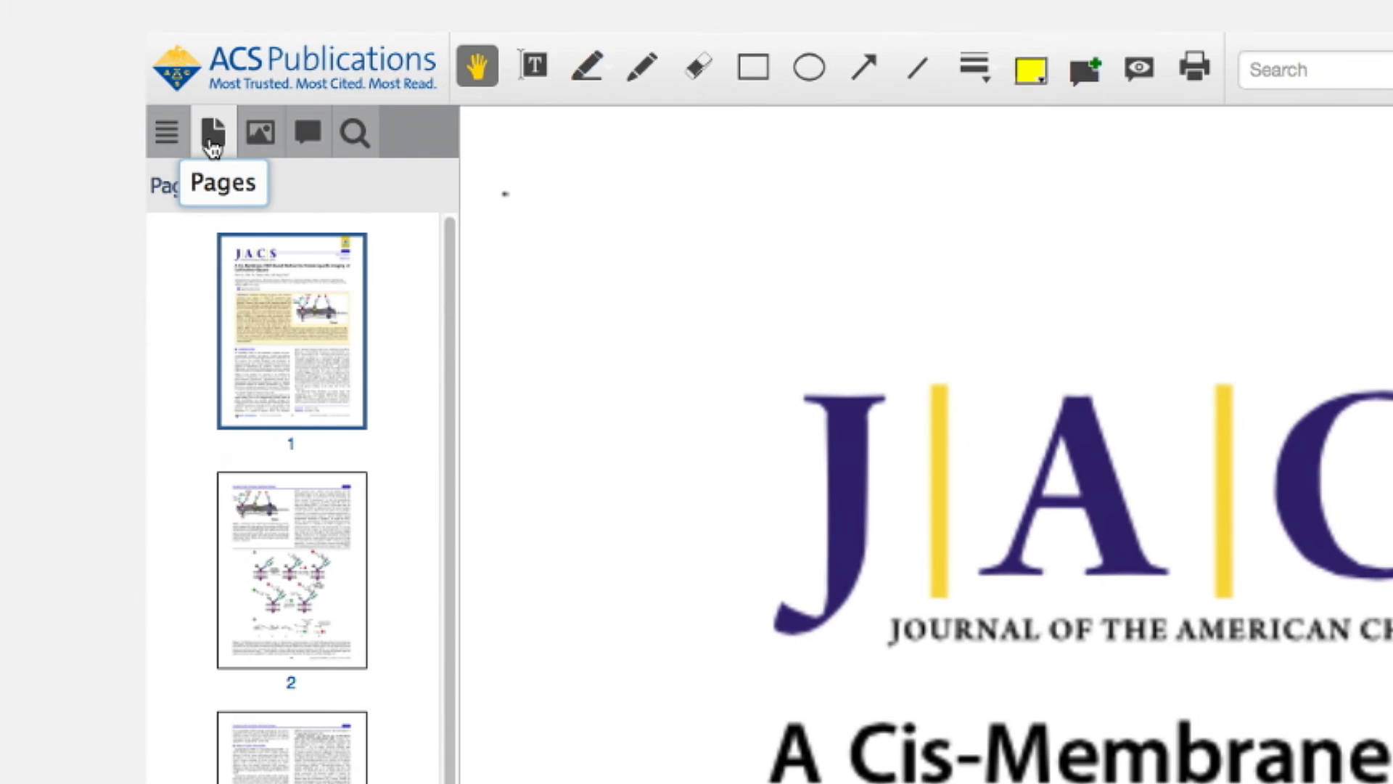
{"action": "mouse_move", "coordinate": [260, 132]}
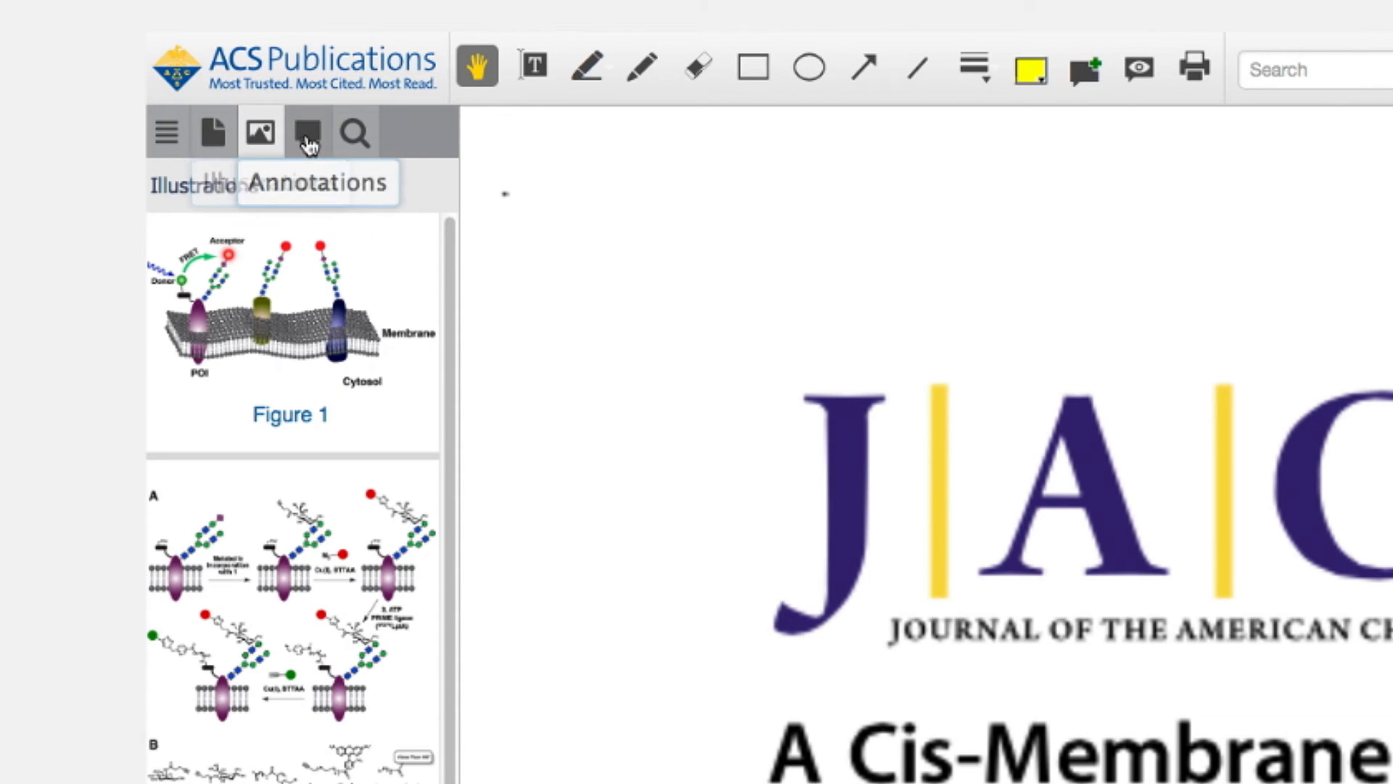
- Show the Annotations sidebar list, then display the ChemWorx saving information
{"action": "left_click", "coordinate": [355, 132]}
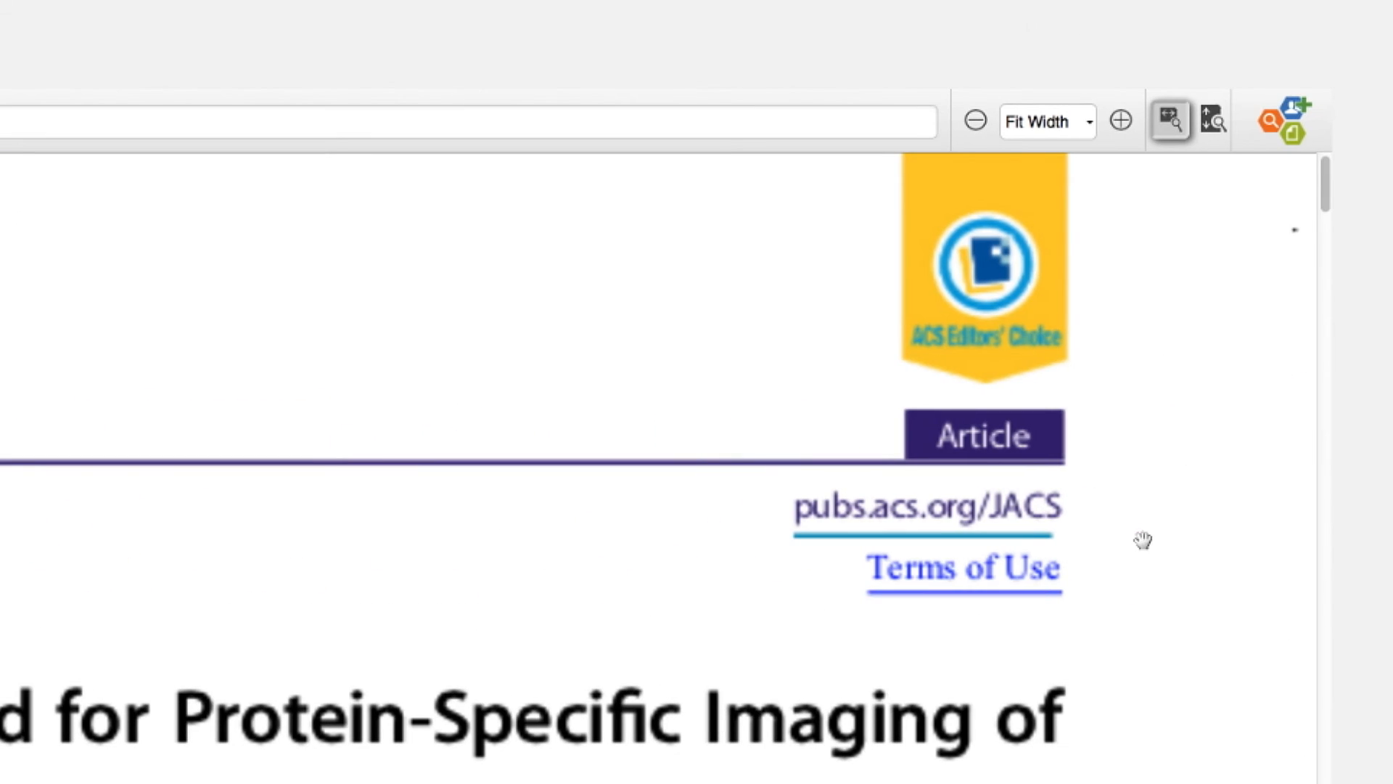
{"action": "left_click", "coordinate": [1277, 122]}
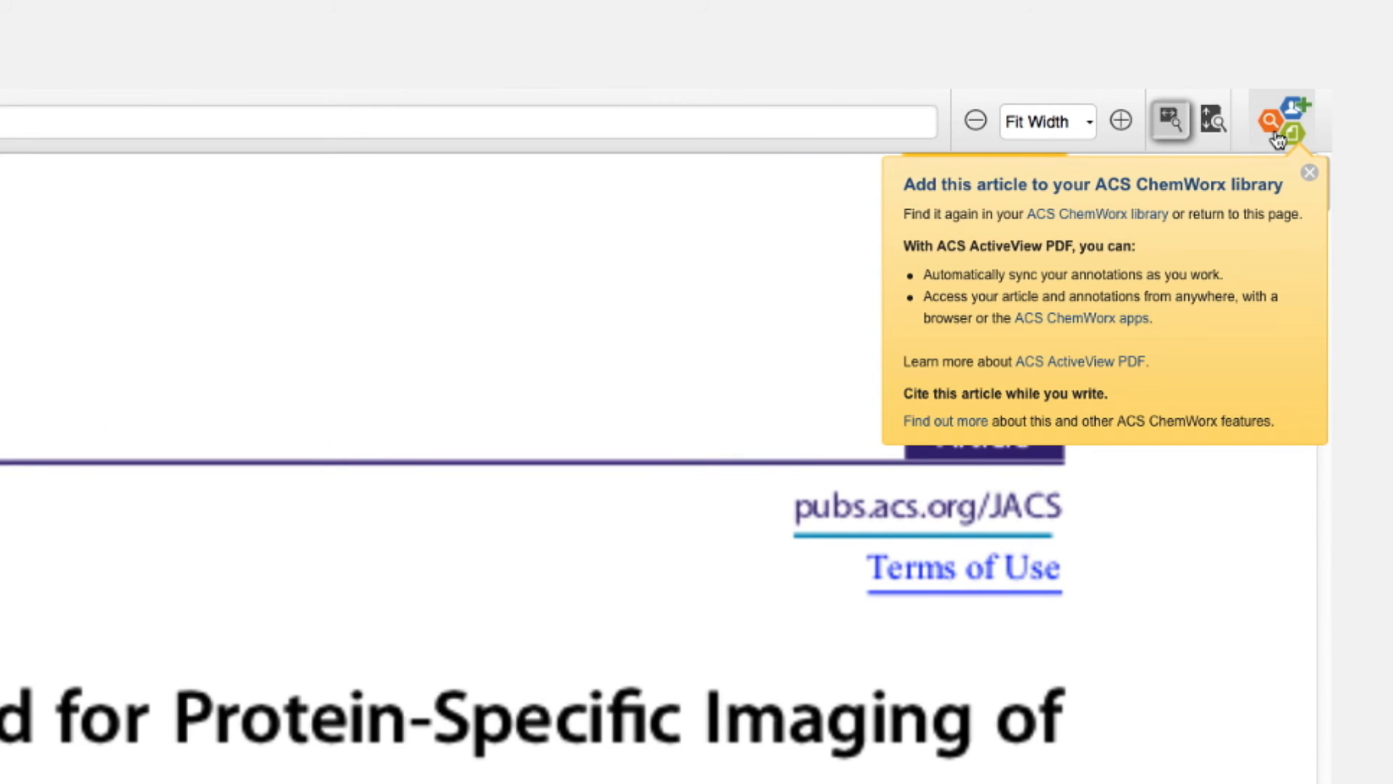